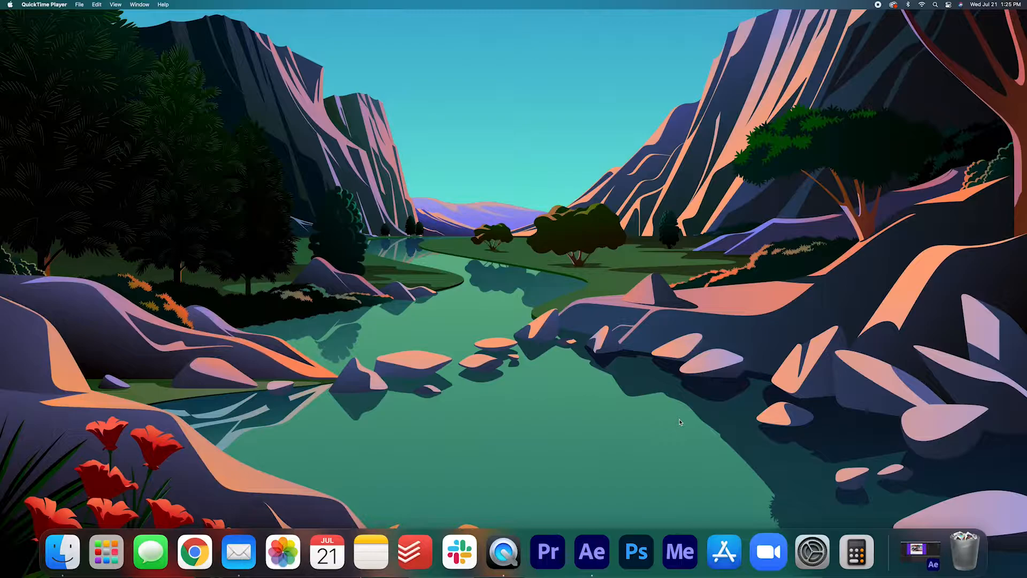
# Bring After Effects forward to show the Comp with the Adidas screenshot over the purple solid.
pyautogui.click(590, 552)
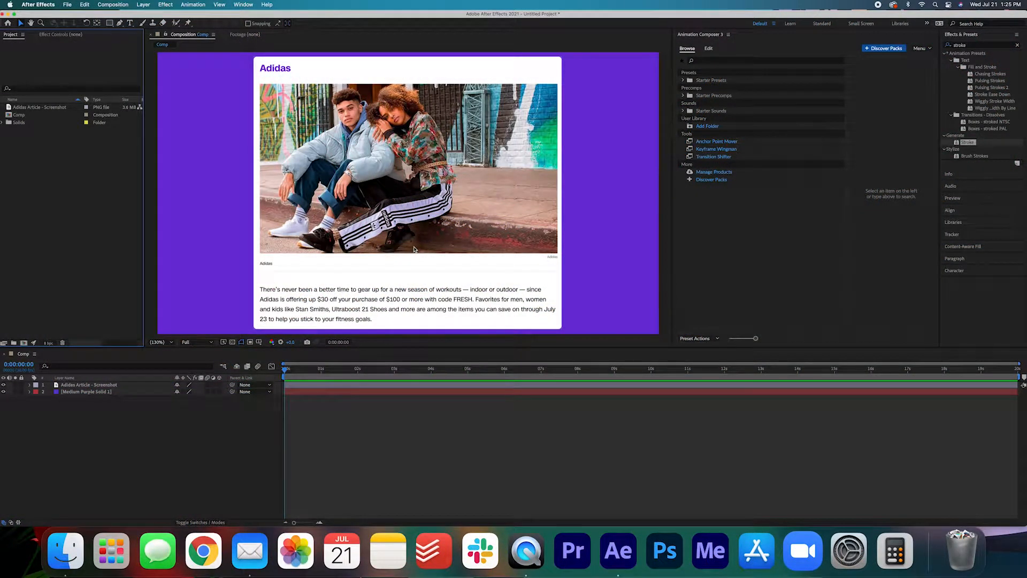
pyautogui.moveTo(602, 297)
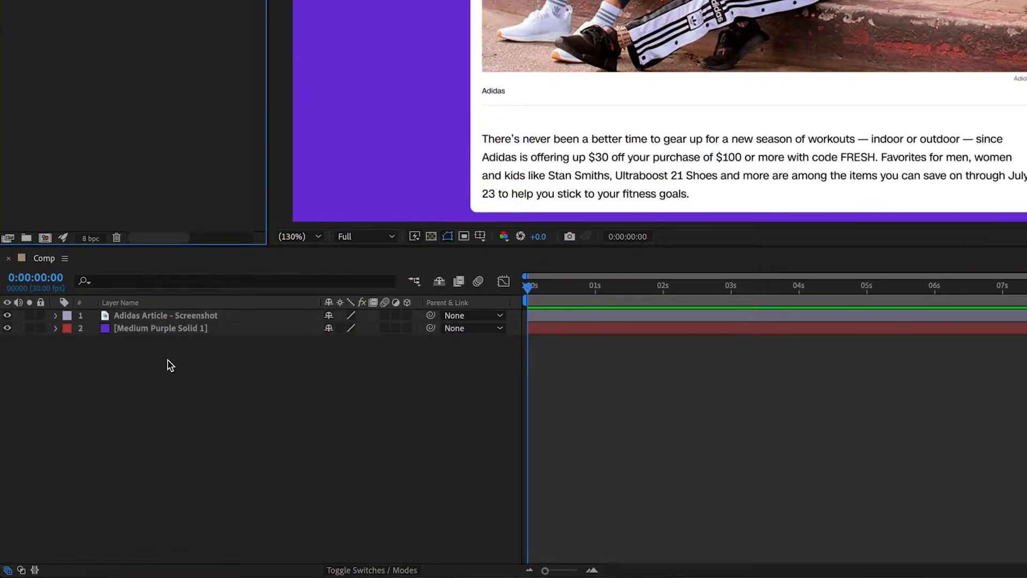
# Add a new solid layer coloured FFDF00 yellow on top of the composition.
pyautogui.rightClick(170, 364)
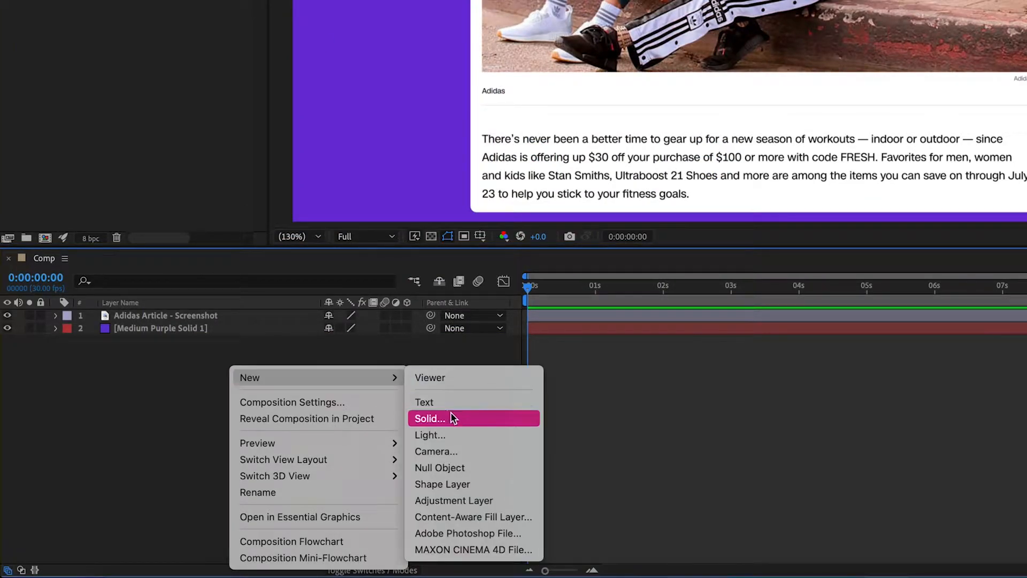
pyautogui.click(430, 418)
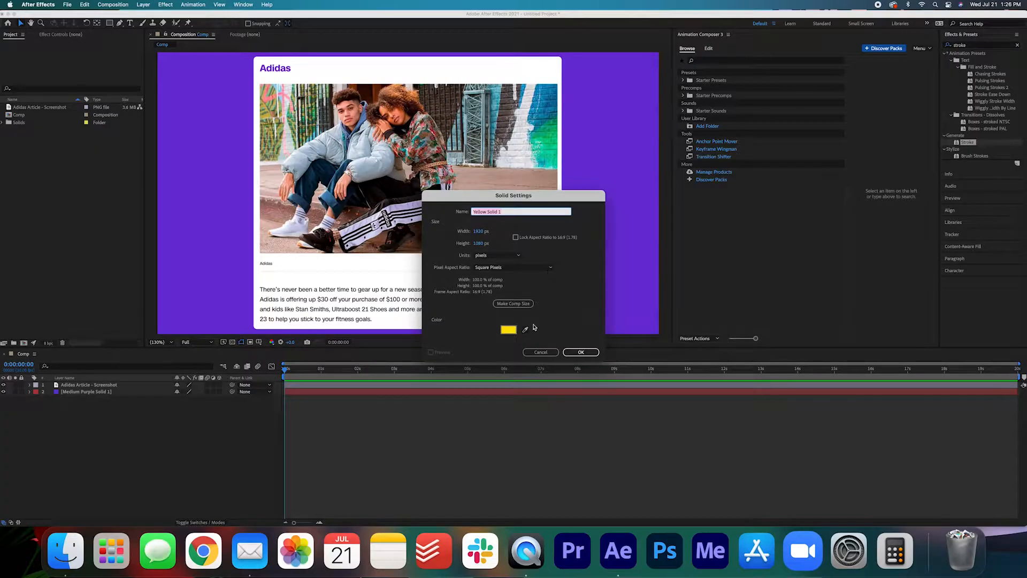
pyautogui.click(508, 330)
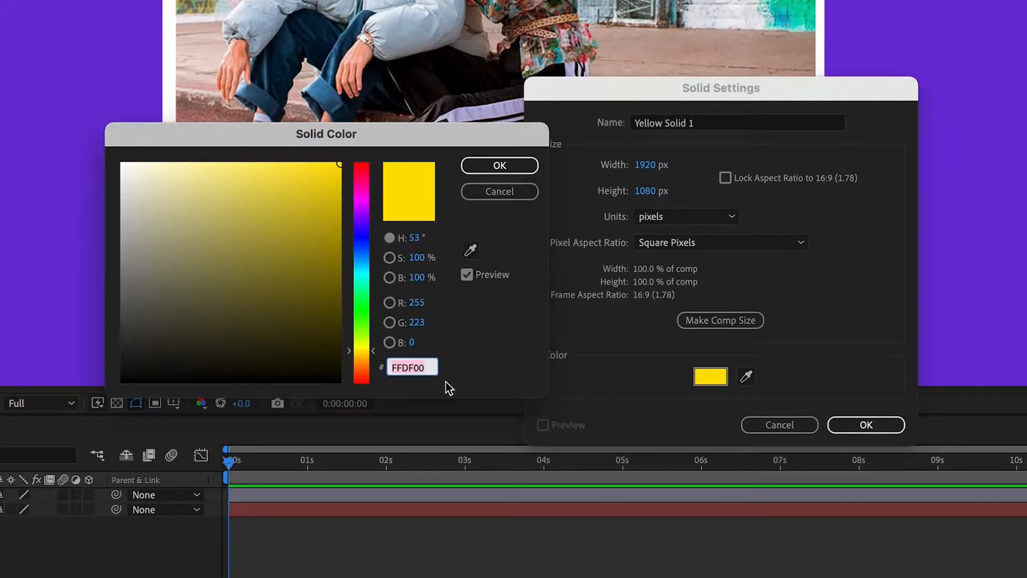
pyautogui.click(500, 165)
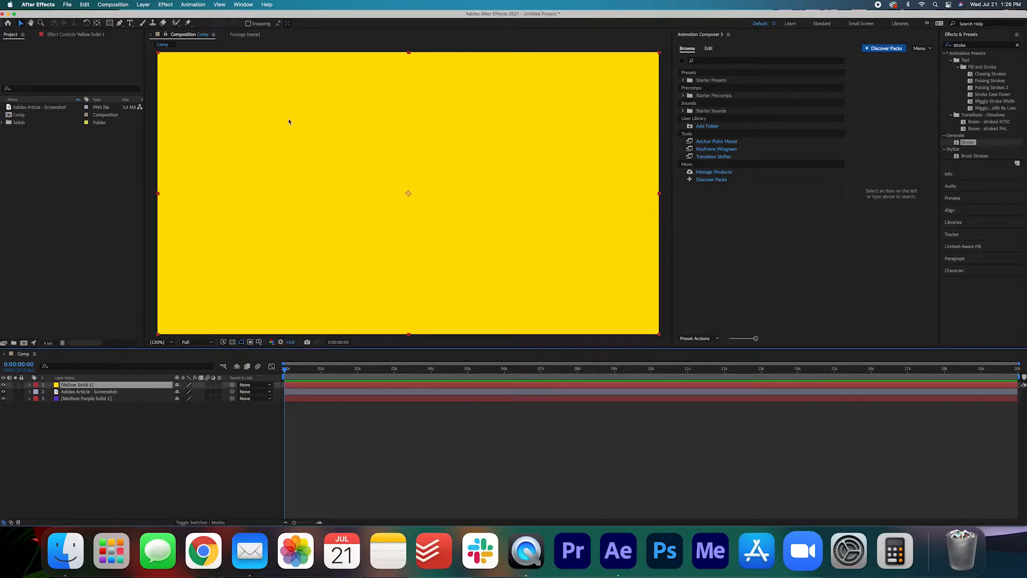
pyautogui.moveTo(504, 170)
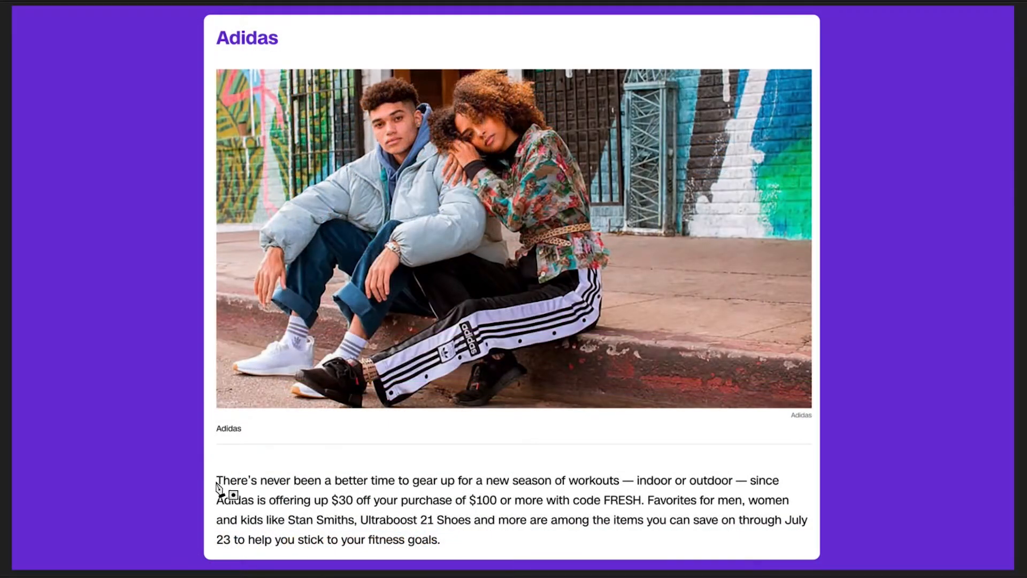
pyautogui.moveTo(785, 485)
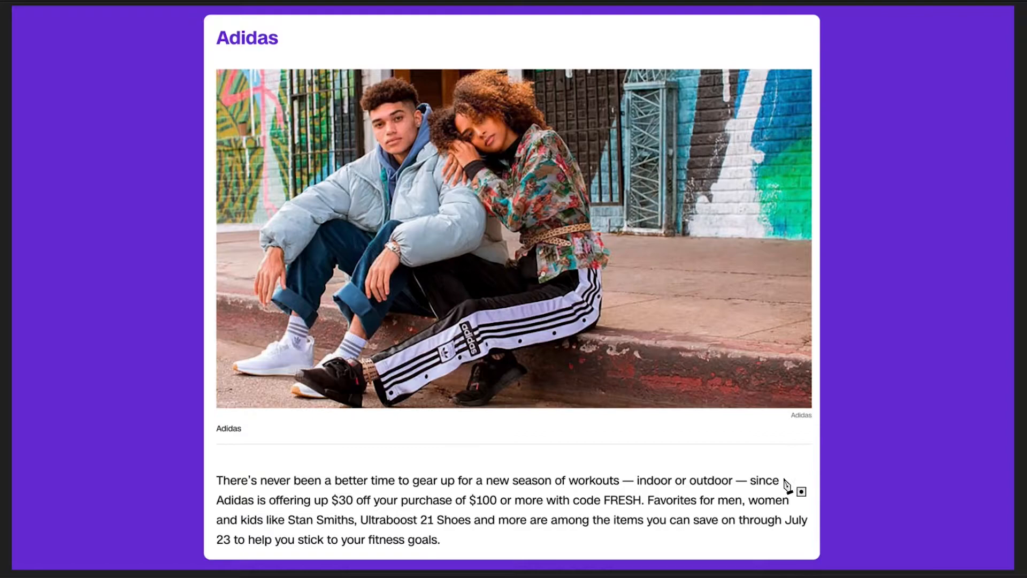
pyautogui.moveTo(212, 485)
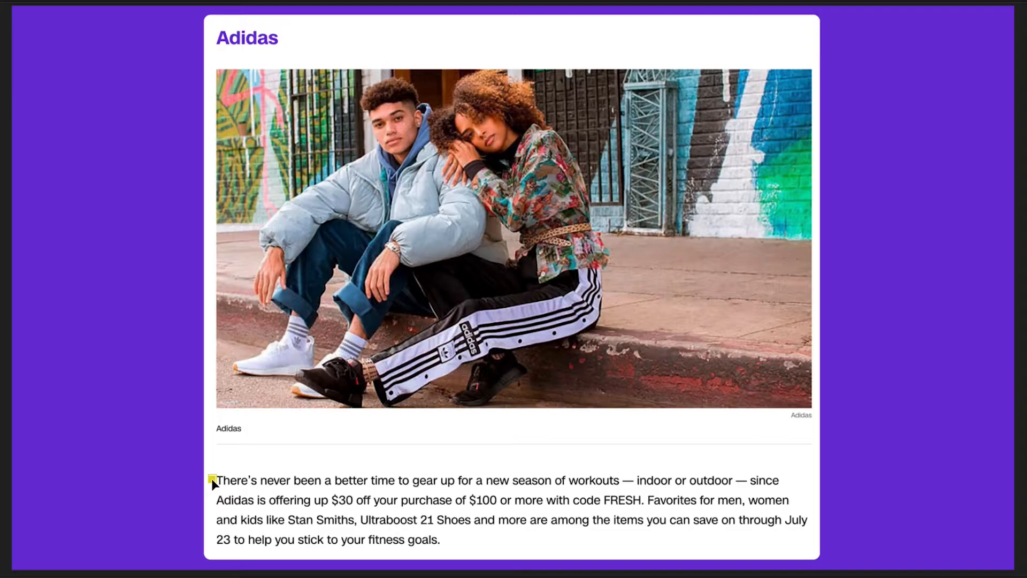
pyautogui.moveTo(784, 488)
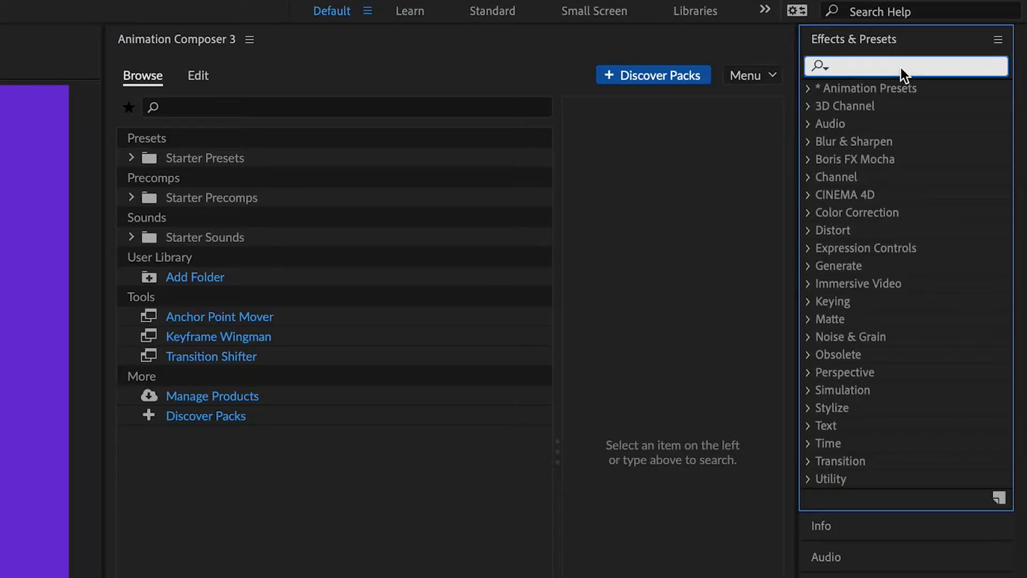
# Apply a Stroke effect to Yellow Solid 1 with Paint Style set to Reveal Original Image.
pyautogui.write('stroke')
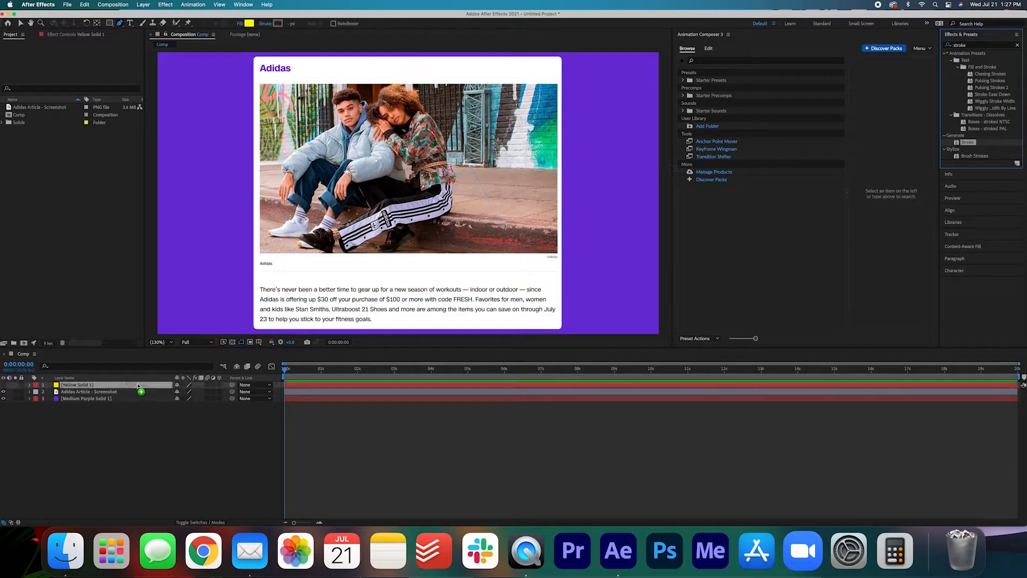
pyautogui.click(75, 384)
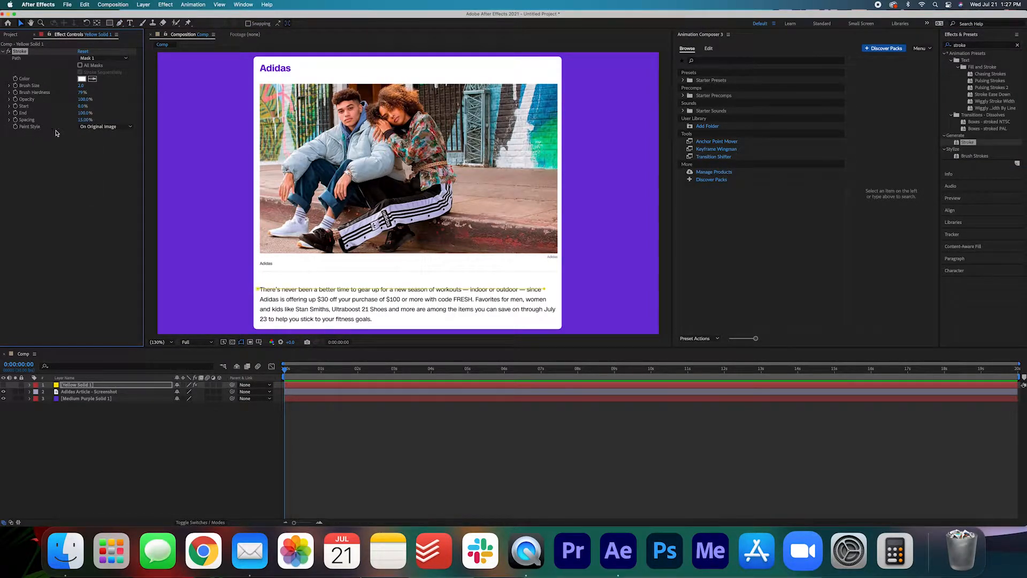
pyautogui.click(104, 126)
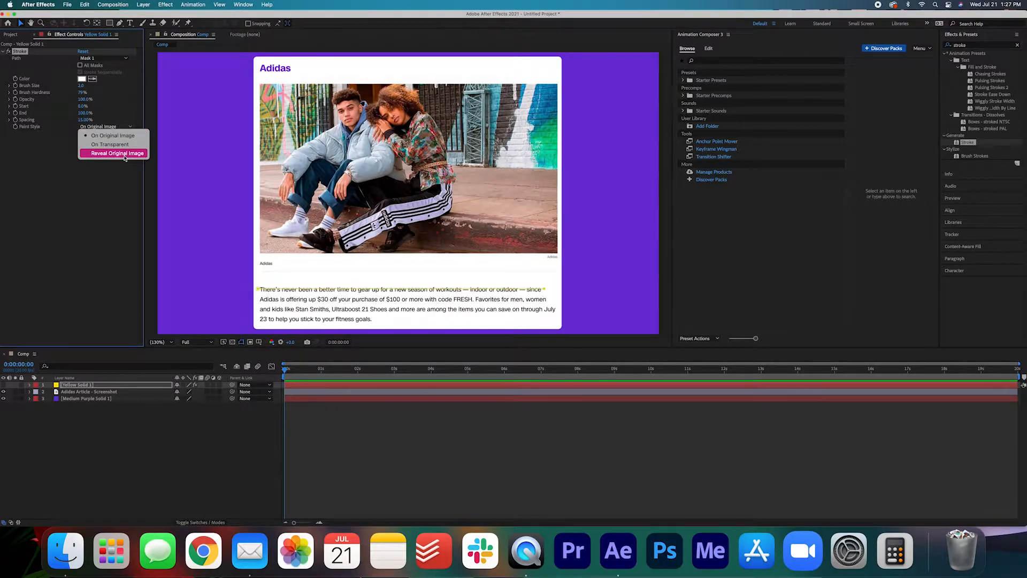
pyautogui.click(118, 153)
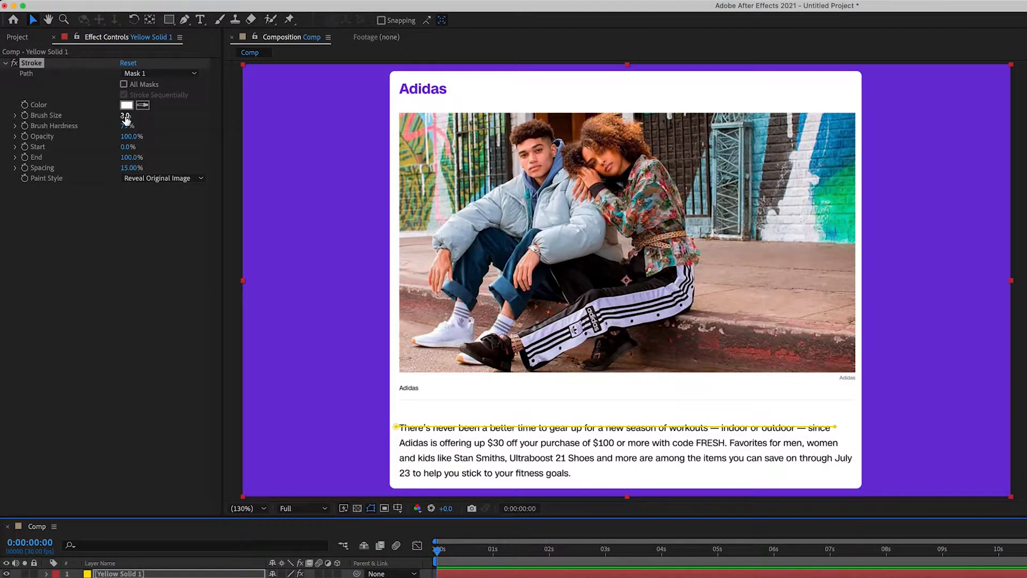
# Increase the Stroke Brush Size until the yellow band covers the first text line.
pyautogui.moveTo(126, 114); pyautogui.dragTo(163, 114)
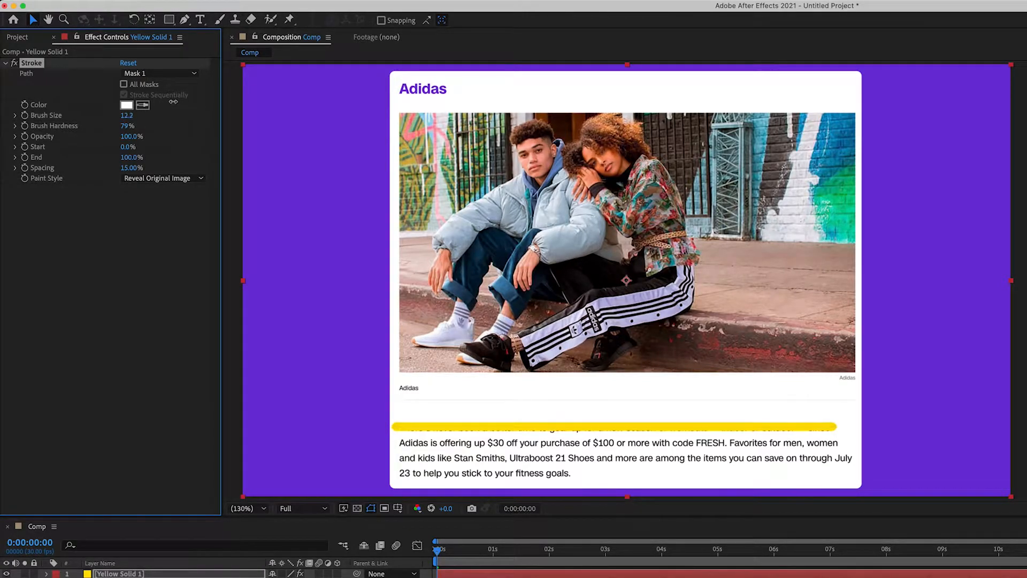
pyautogui.moveTo(126, 116); pyautogui.dragTo(151, 116)
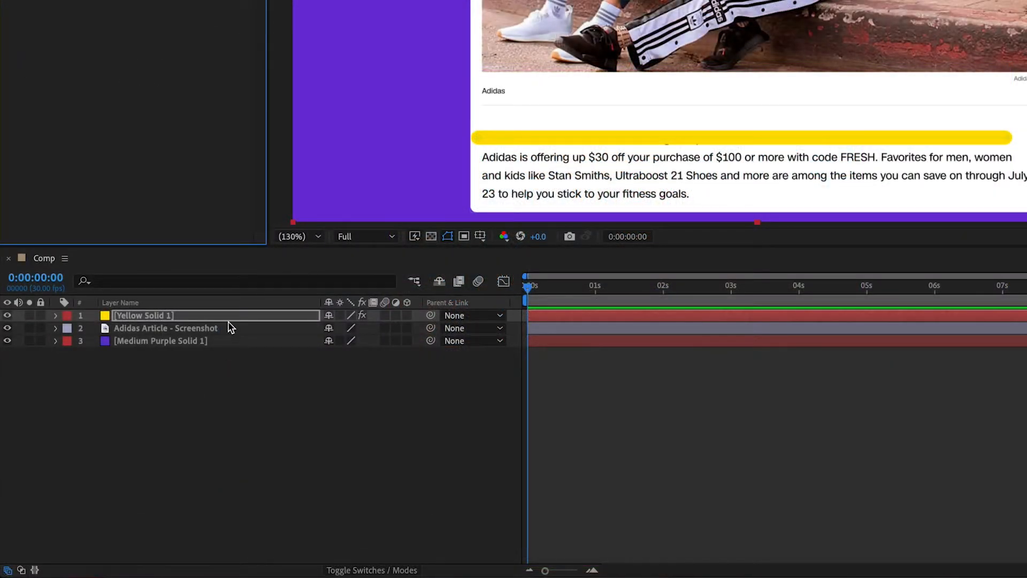
# Give Yellow Solid 1 a burn/multiply blending mode so the text shows through.
pyautogui.rightClick(143, 314)
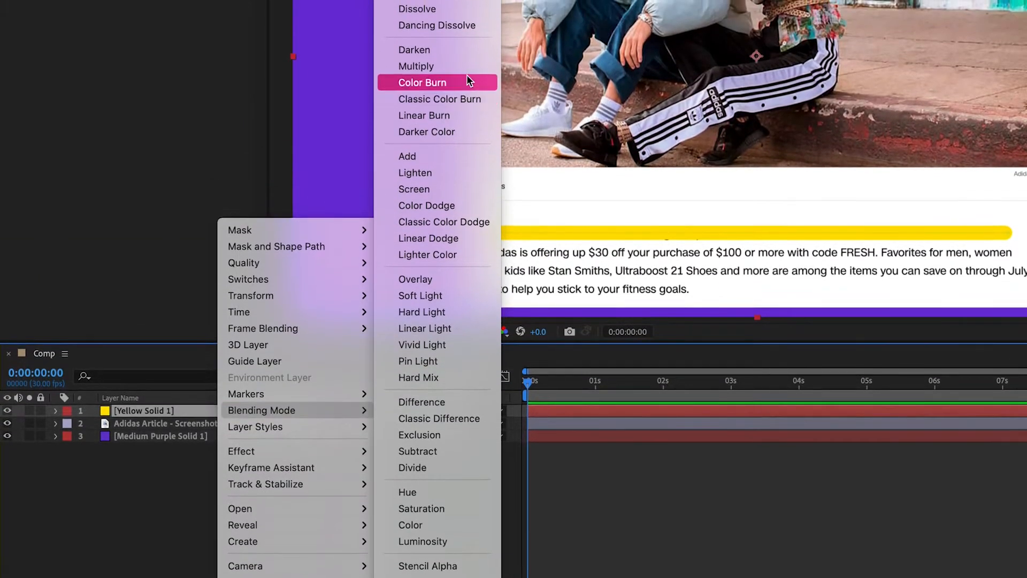
pyautogui.click(422, 83)
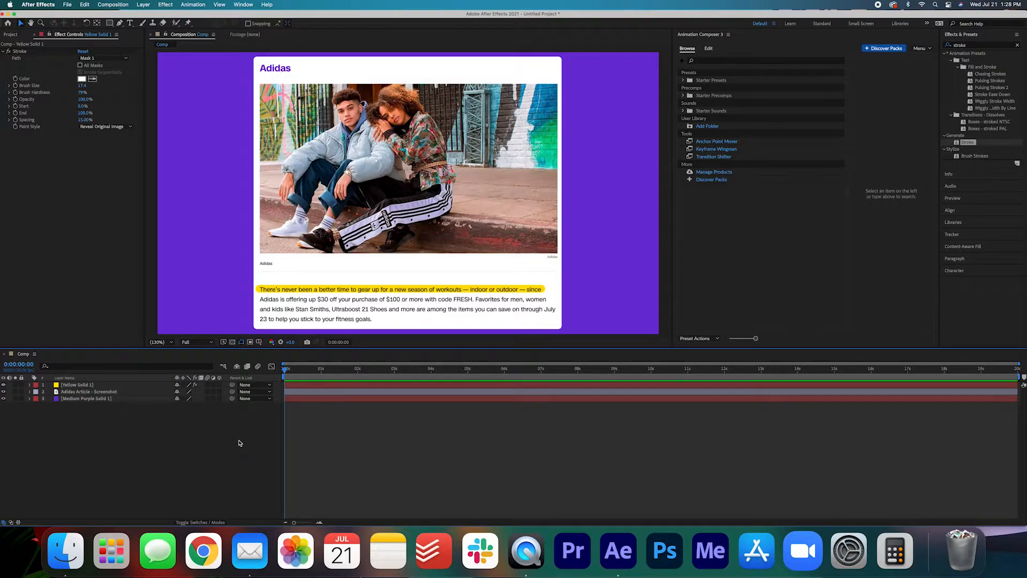
# Keyframe the Stroke End at 0% at one second and reveal it in the timeline.
pyautogui.click(75, 384)
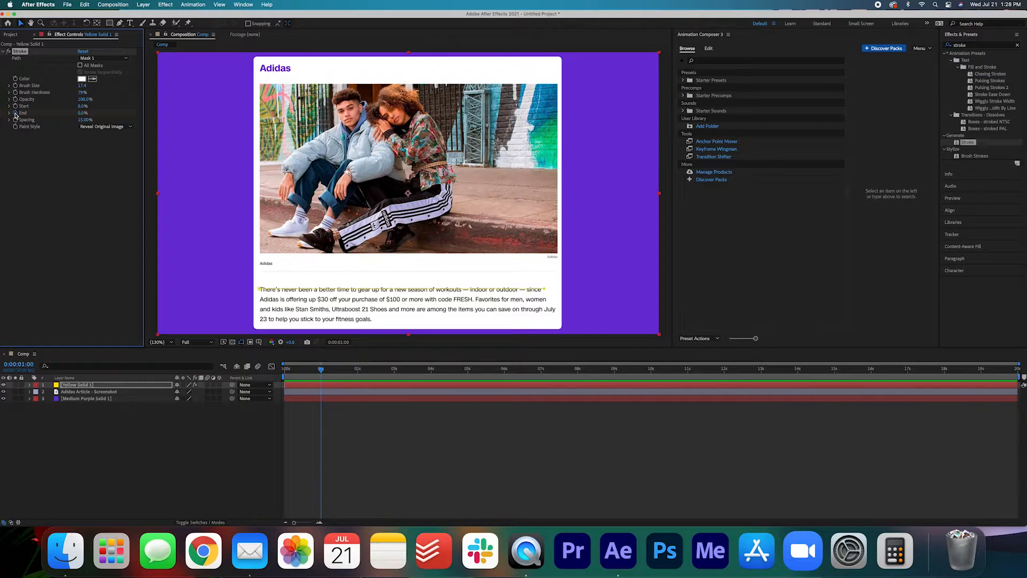
pyautogui.moveTo(331, 374)
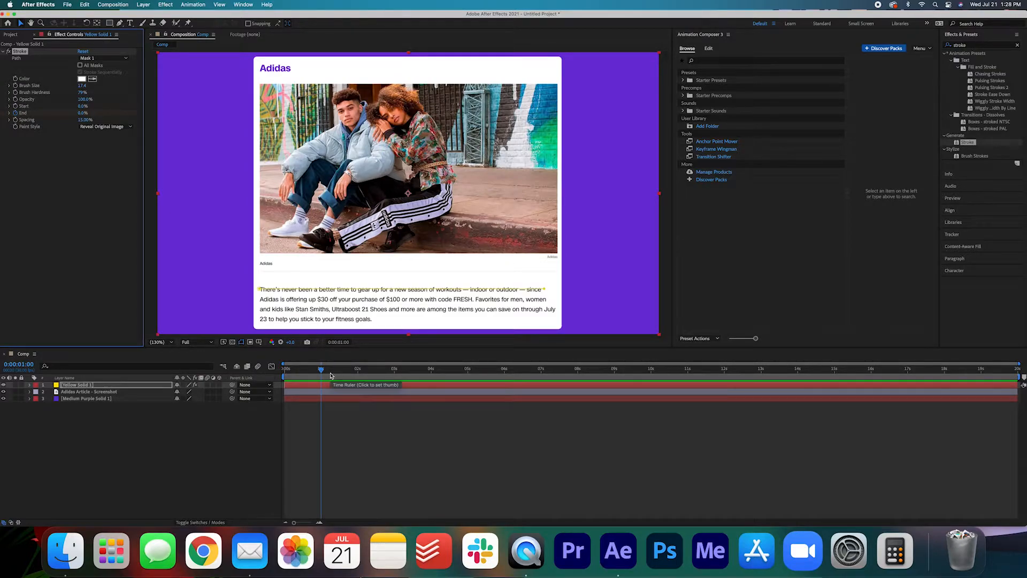
pyautogui.click(14, 384)
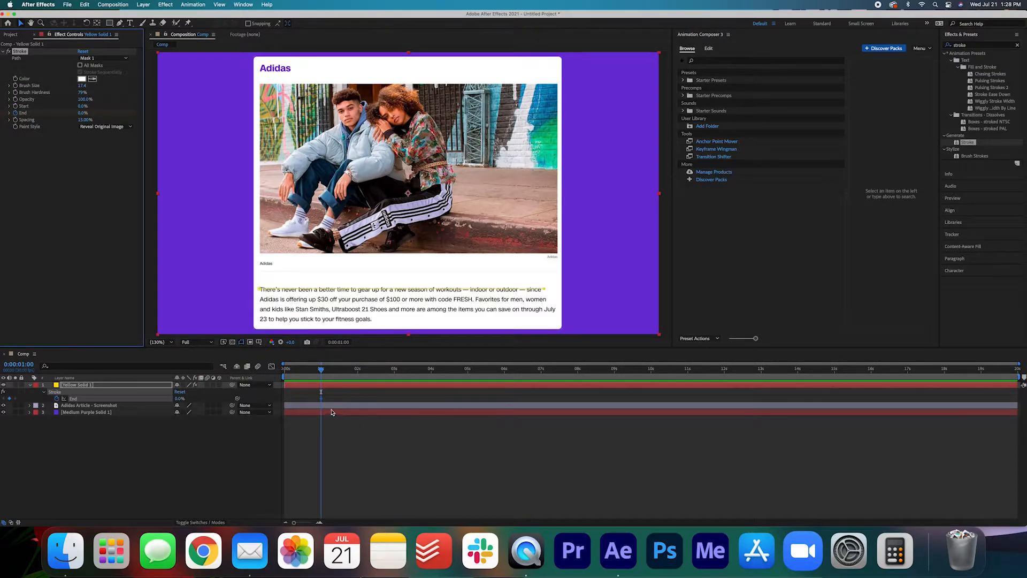
pyautogui.moveTo(327, 398)
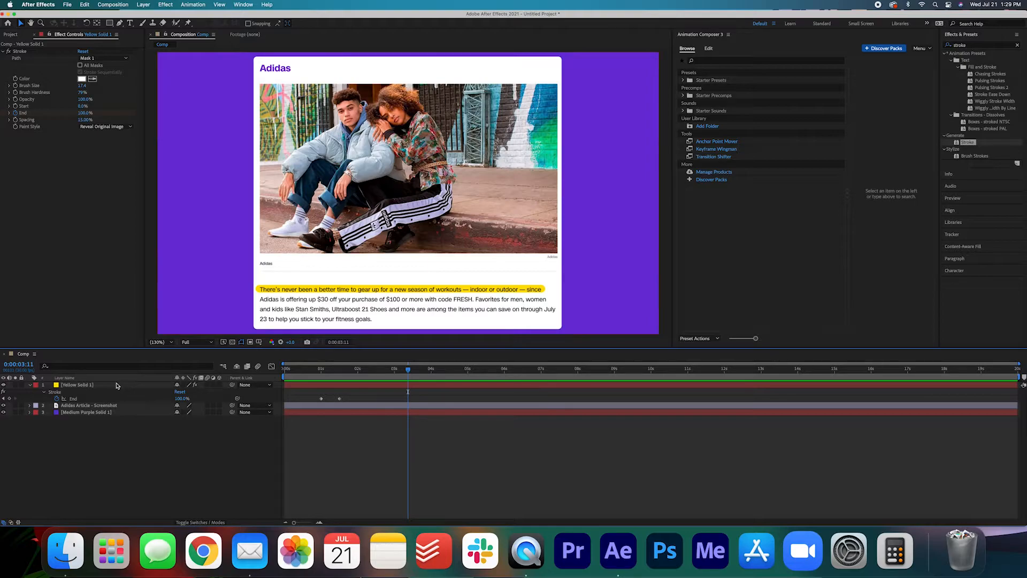
# Duplicate the yellow highlight layer to cover the second text line ending at FRESH.
pyautogui.click(75, 384)
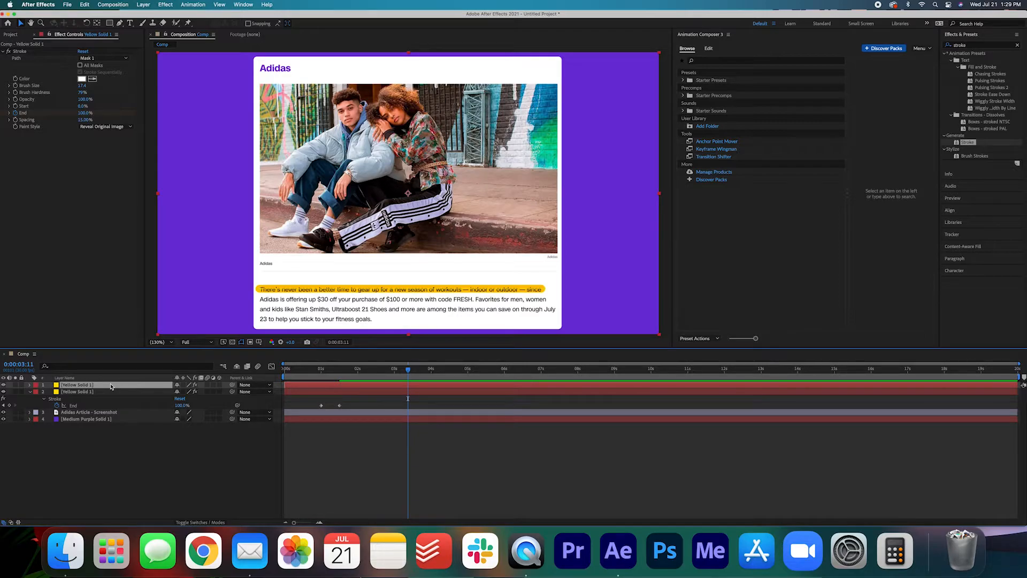
pyautogui.click(29, 384)
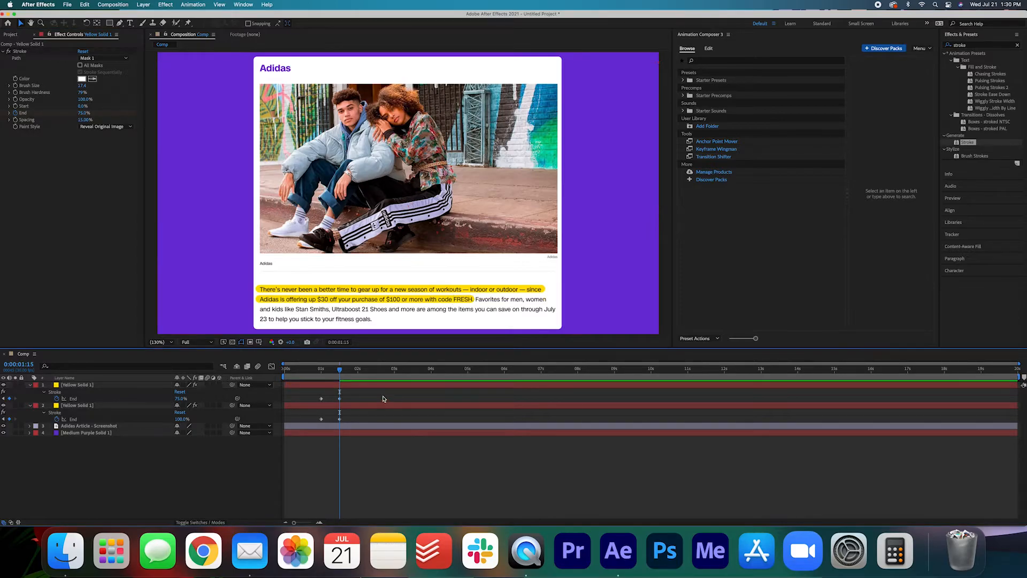
pyautogui.moveTo(383, 399)
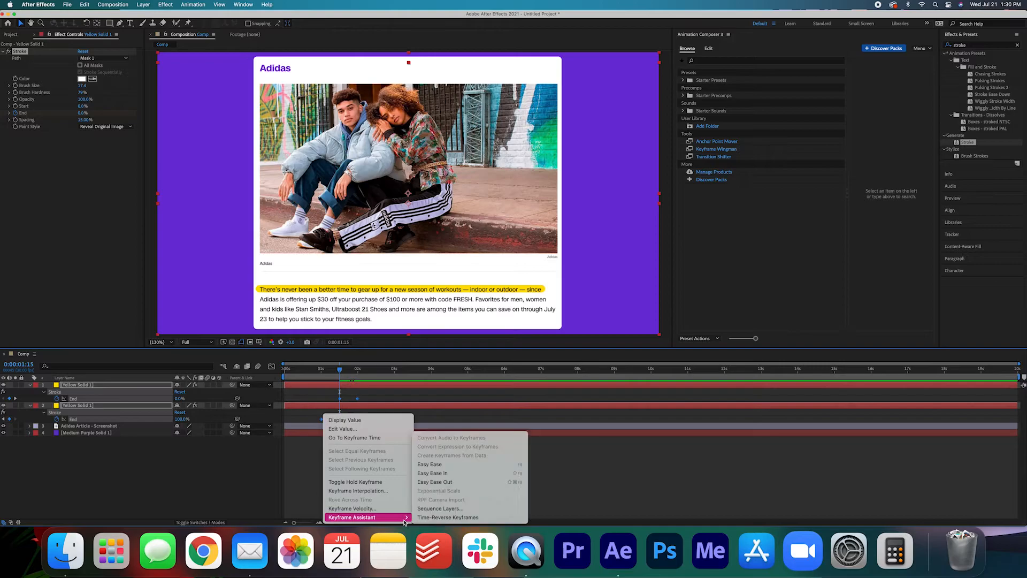
pyautogui.moveTo(471, 473)
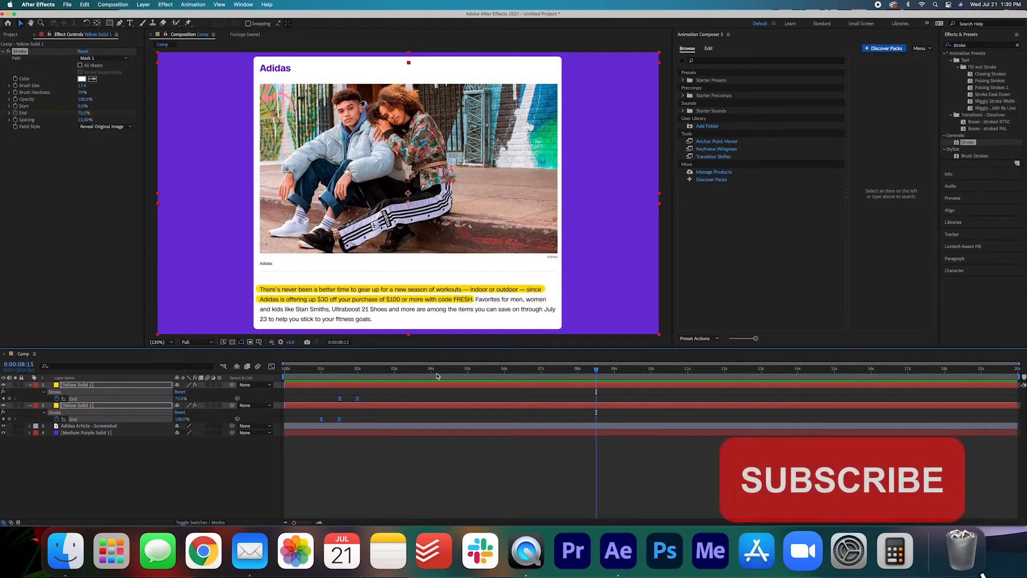
pyautogui.click(842, 479)
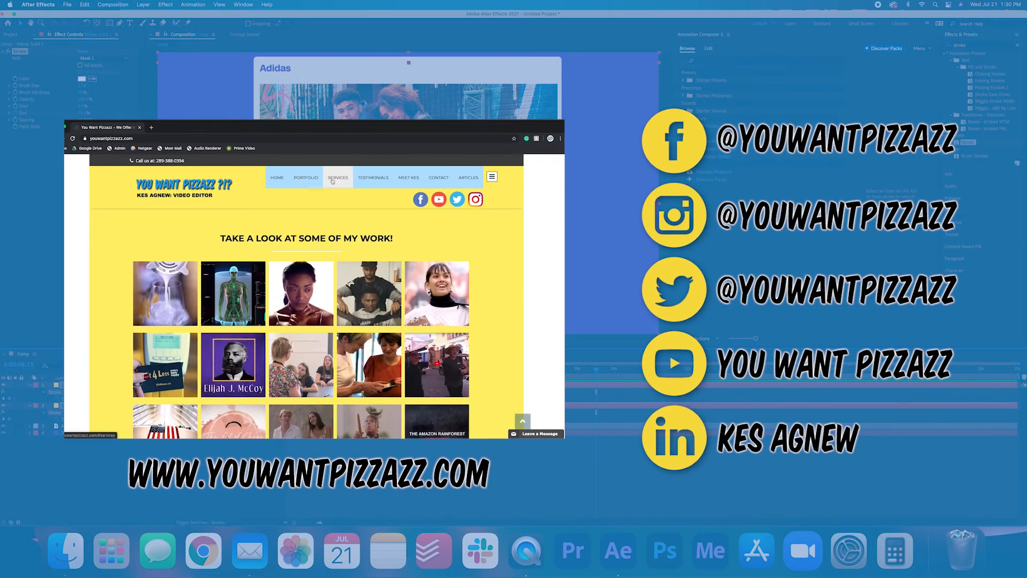
pyautogui.click(374, 178)
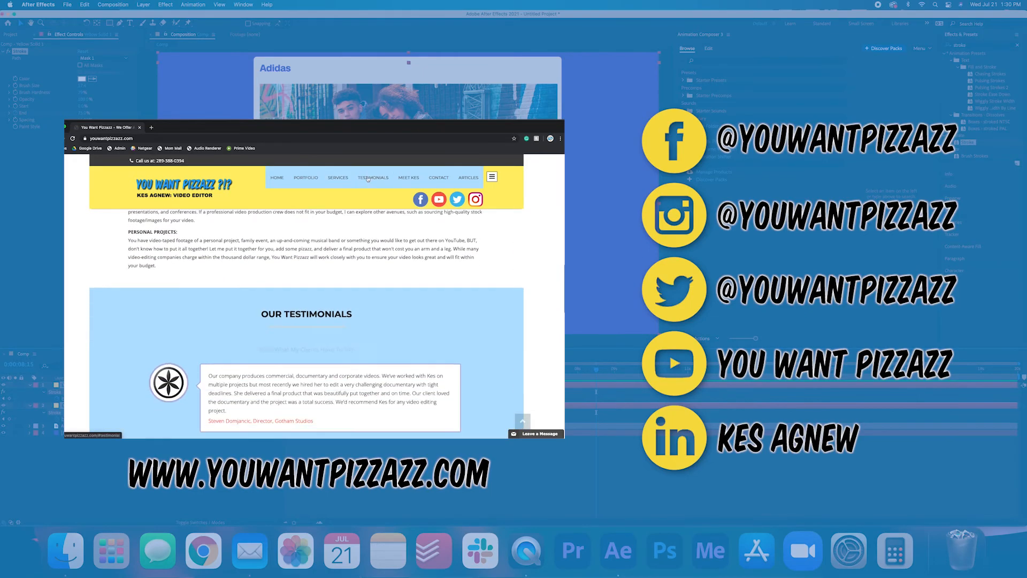
pyautogui.click(408, 177)
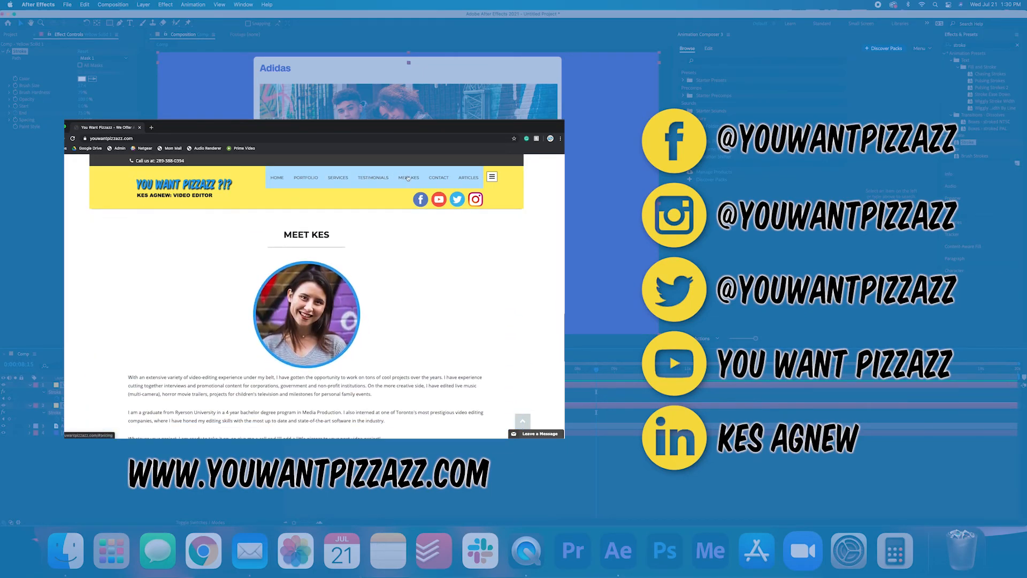